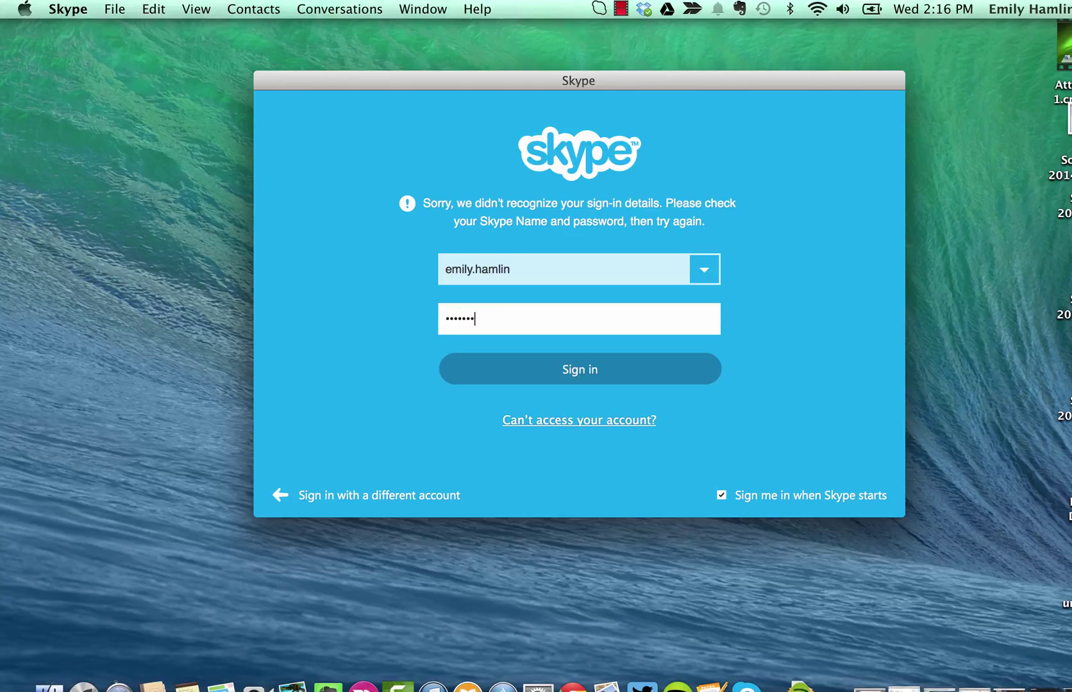
- Sign in to Skype with the entered Skype Name and password
click(578, 369)
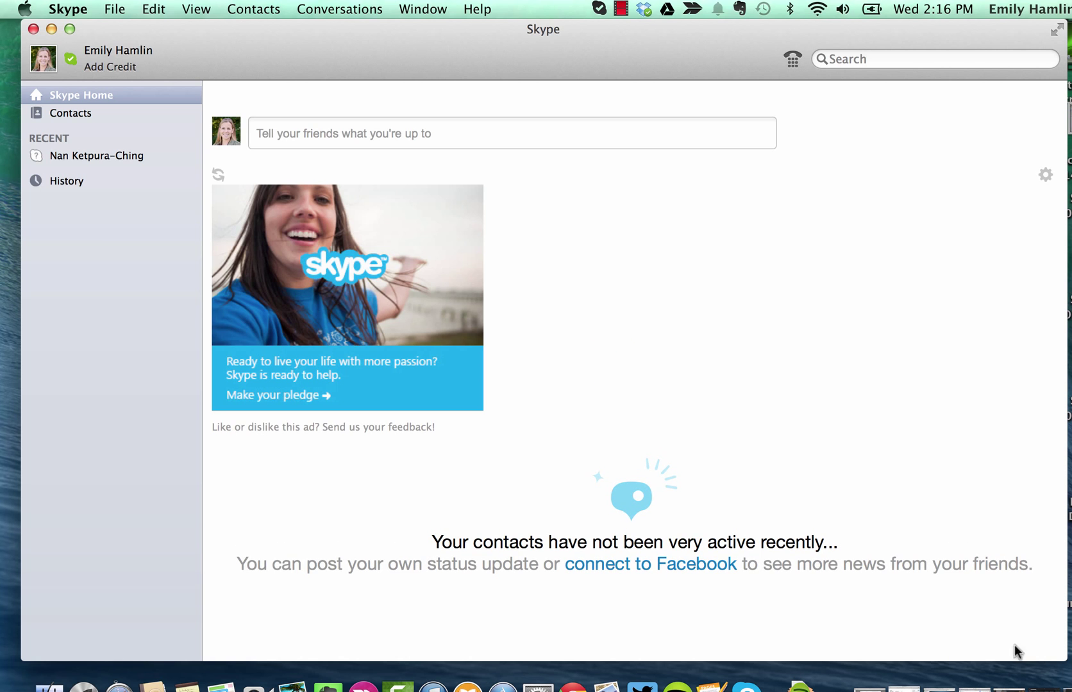
mouse_move(65, 122)
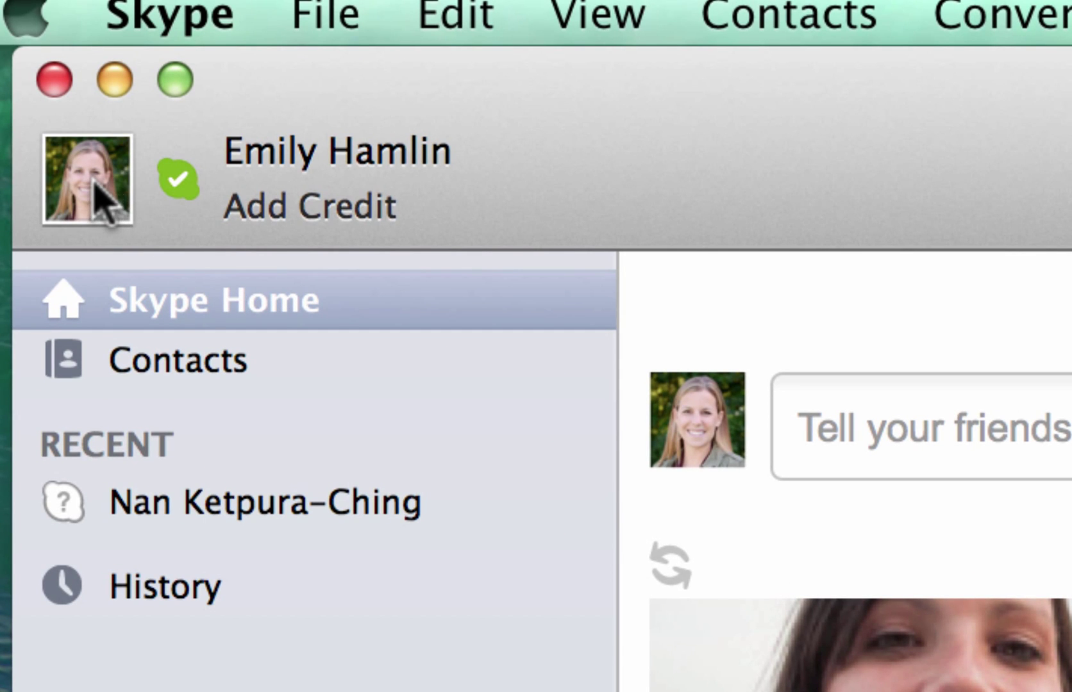
- Set the profile picture to the smiling portrait photo and confirm the edit
click(86, 181)
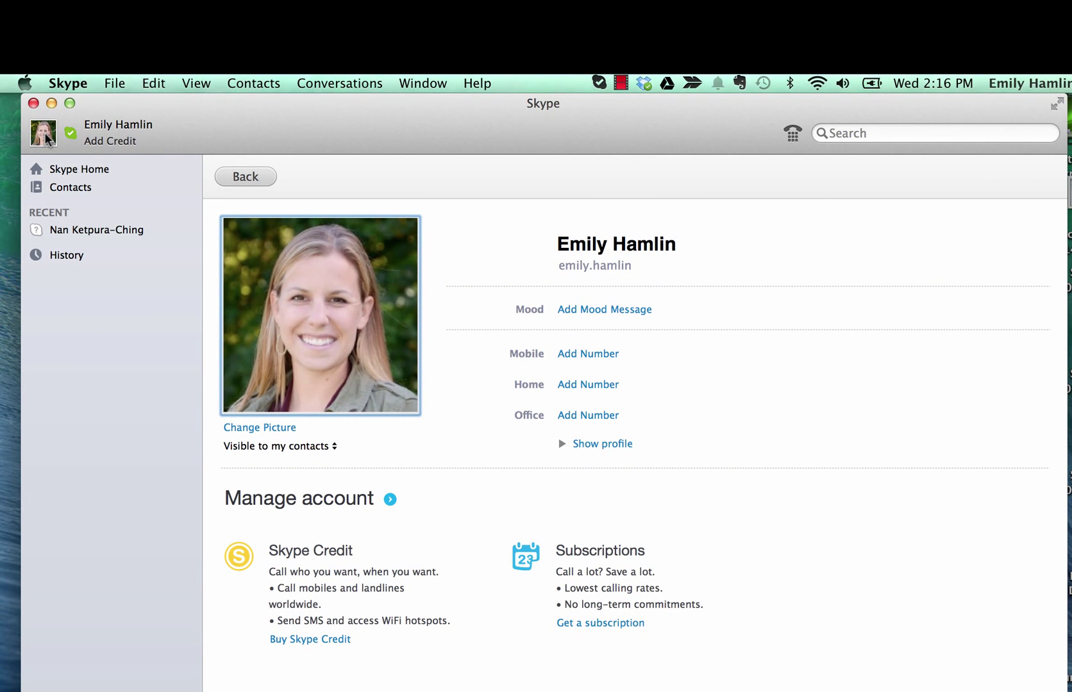
mouse_move(258, 425)
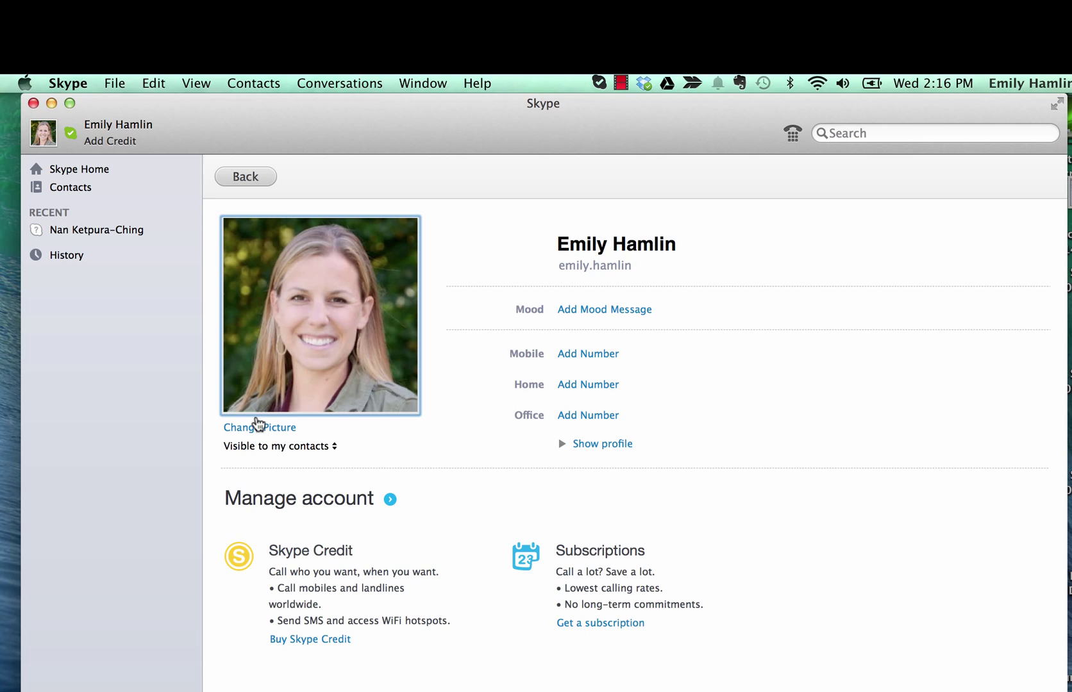
click(259, 427)
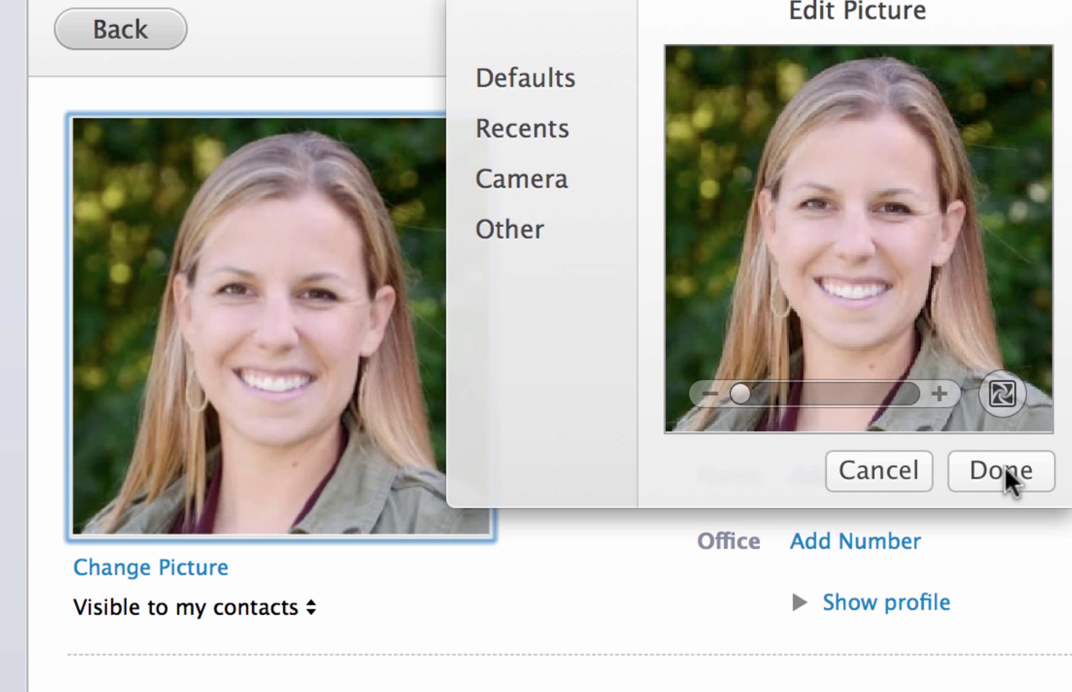
click(999, 470)
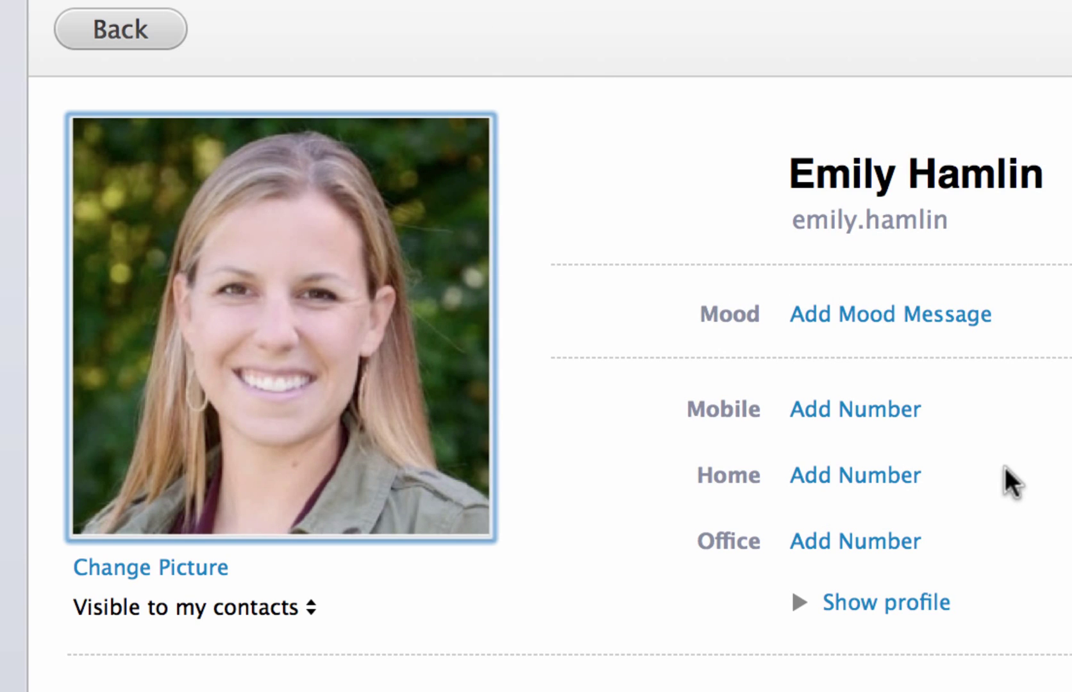
mouse_move(813, 543)
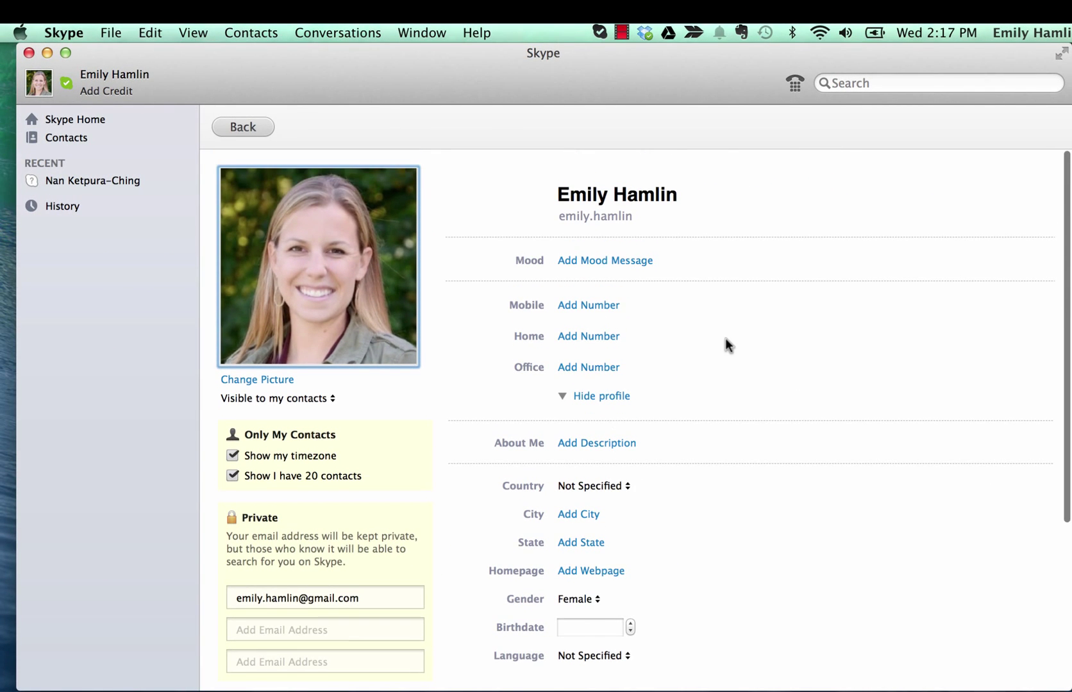
mouse_move(242, 127)
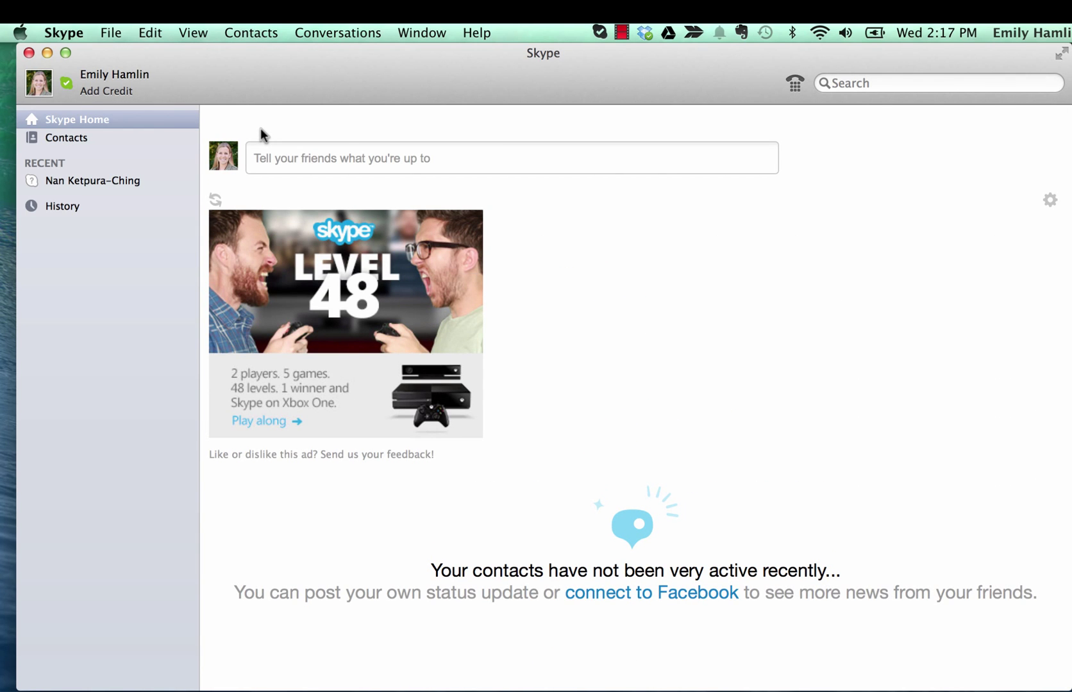
click(65, 138)
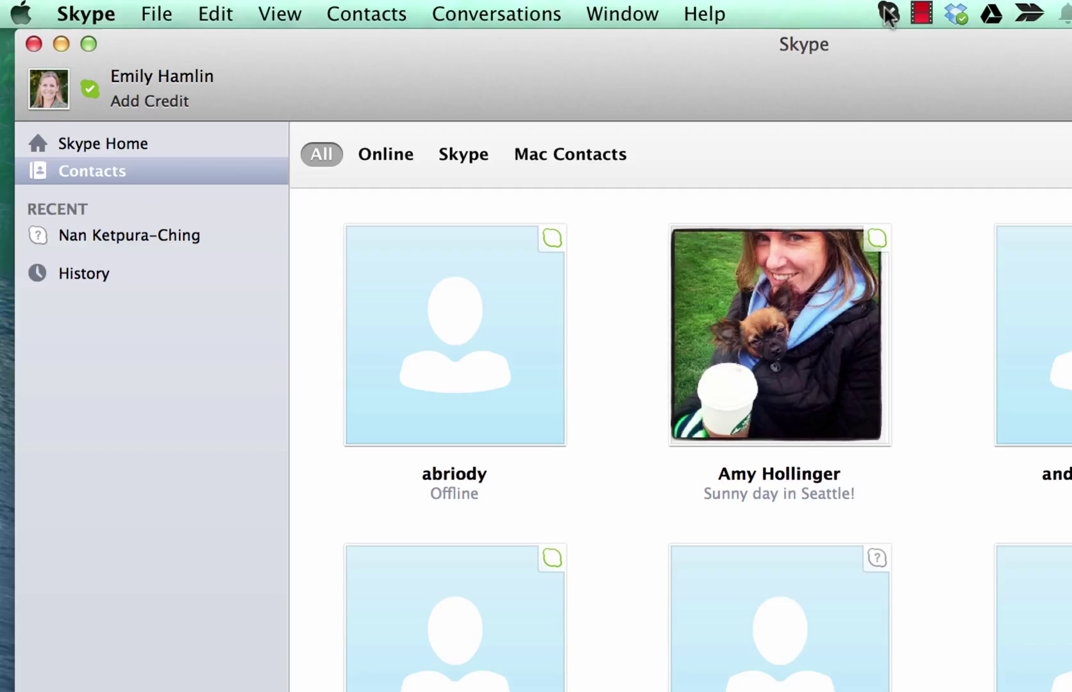
click(890, 14)
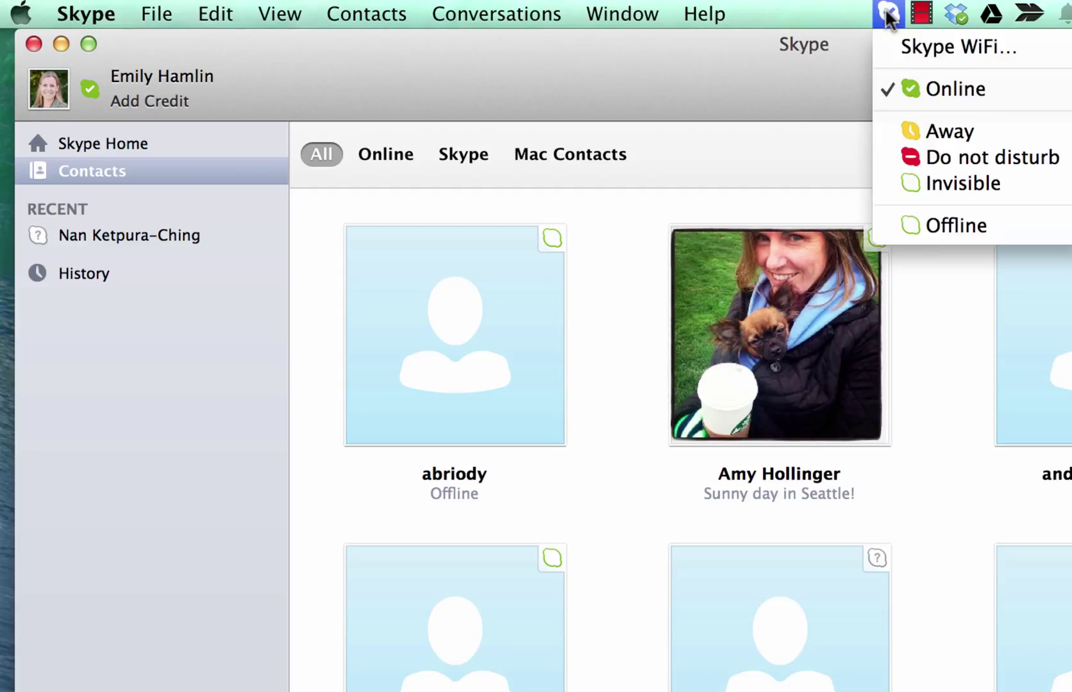
mouse_move(956, 89)
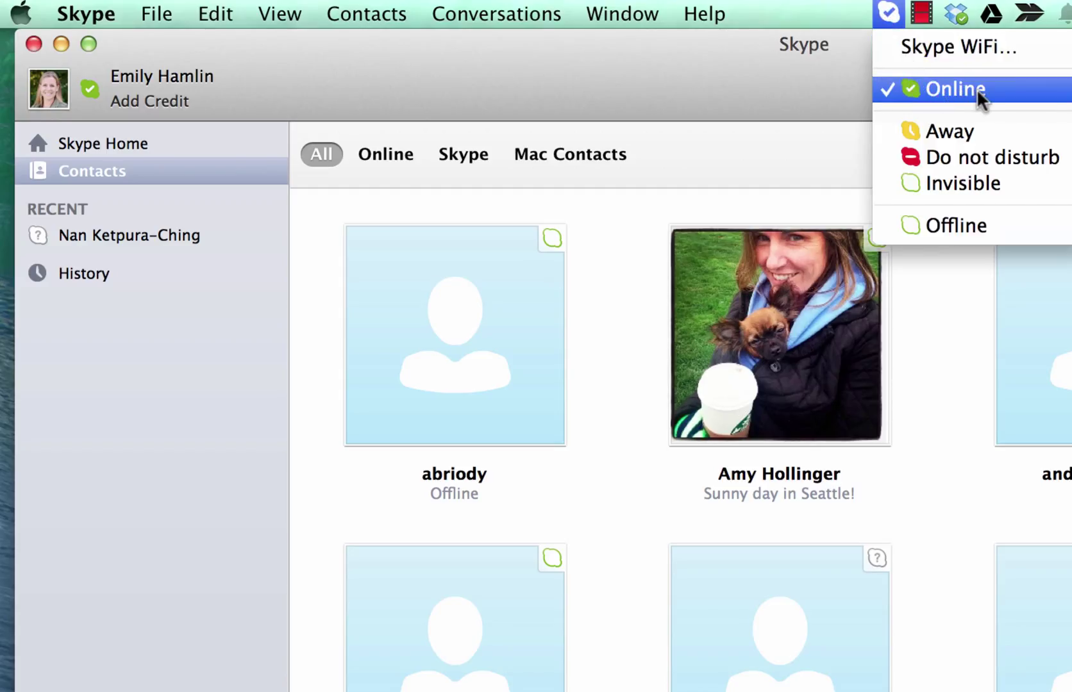
mouse_move(948, 130)
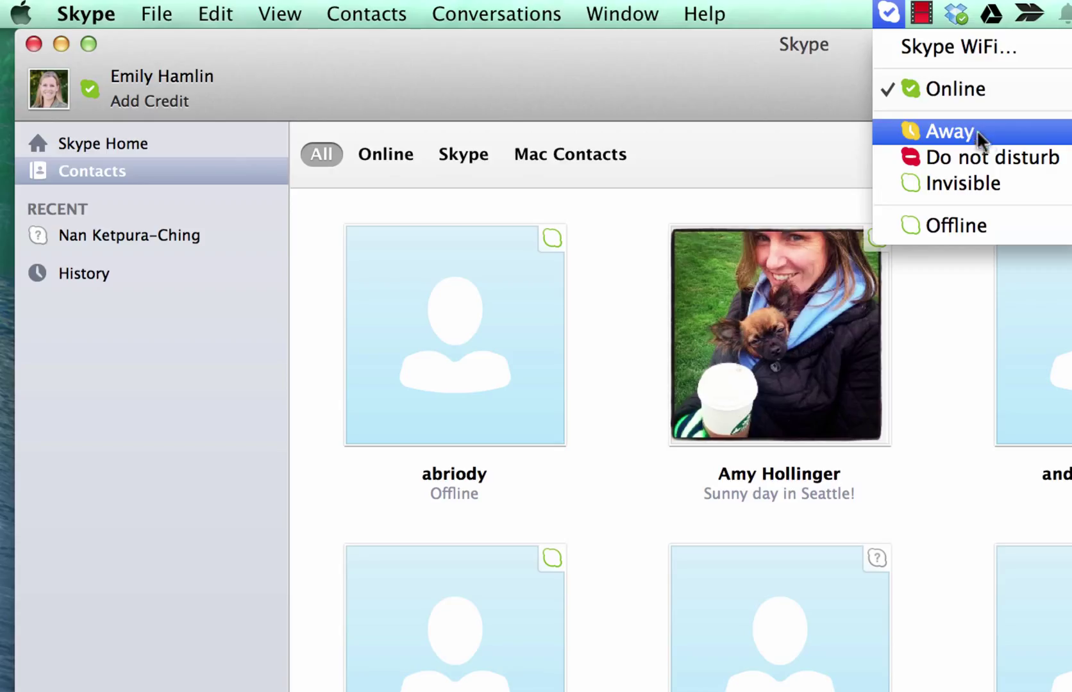
mouse_move(964, 184)
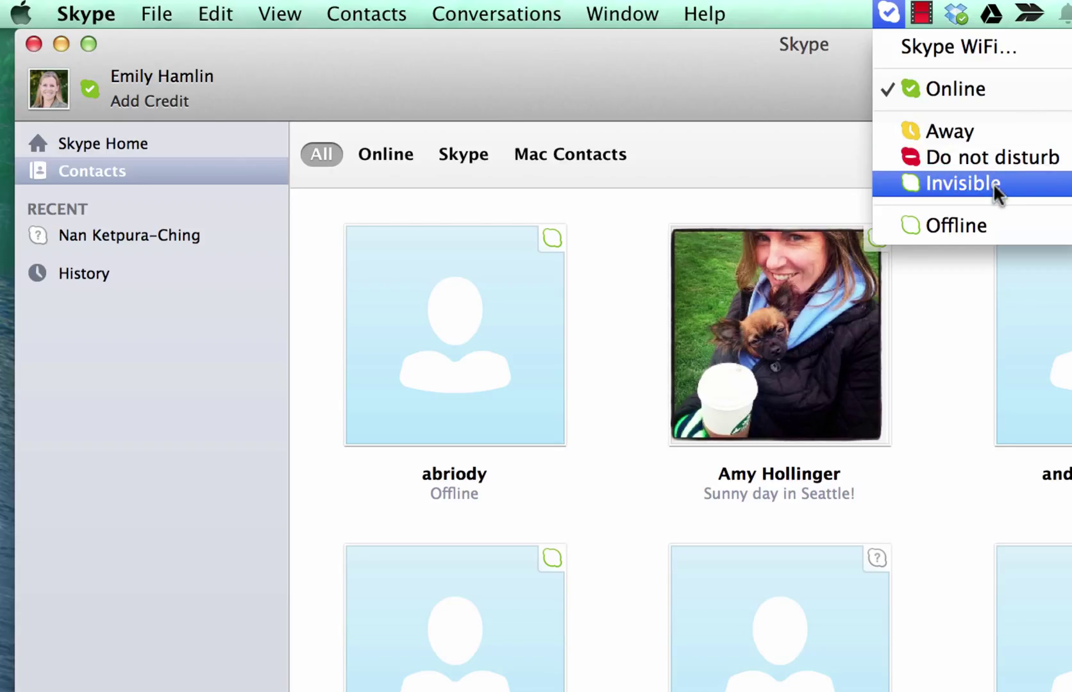
click(963, 183)
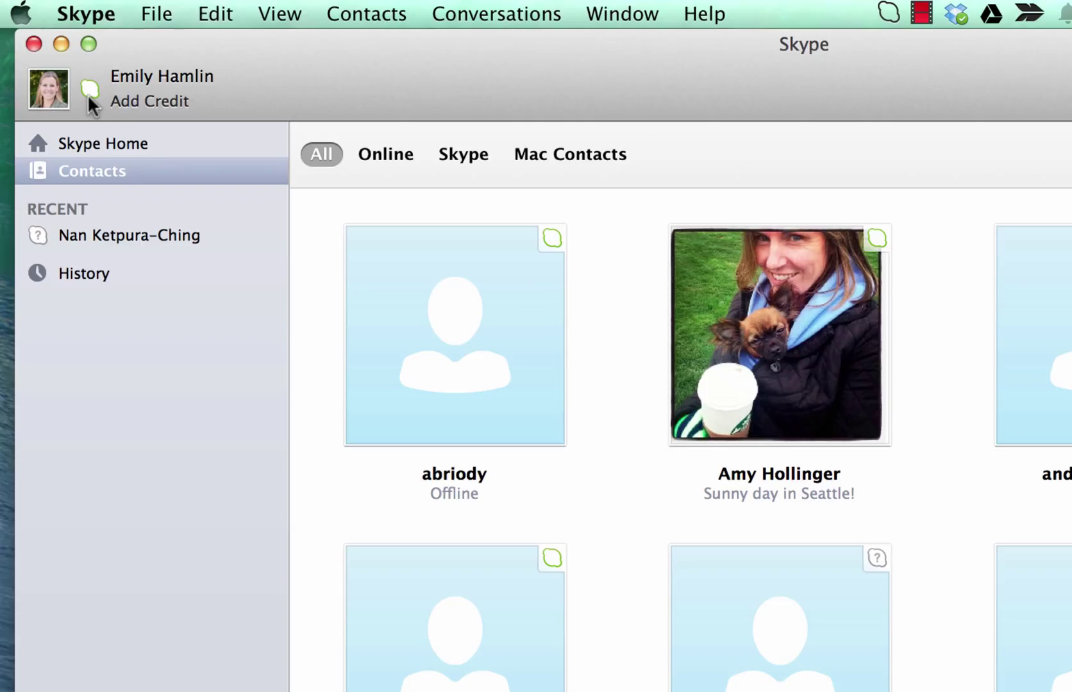
click(889, 13)
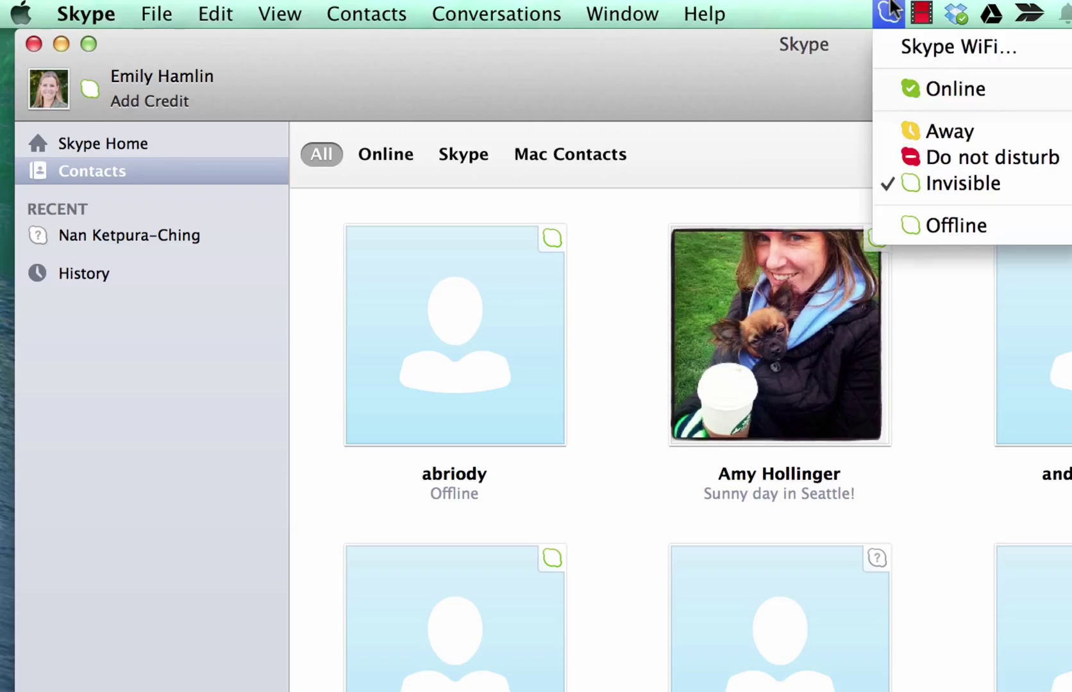
mouse_move(957, 88)
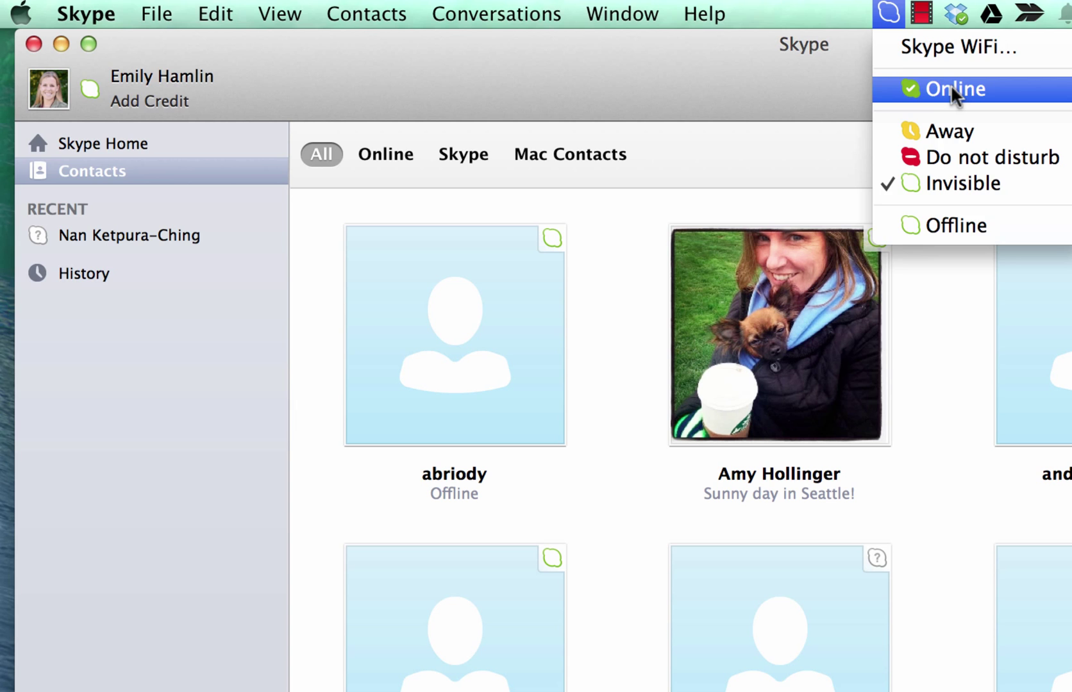
click(953, 89)
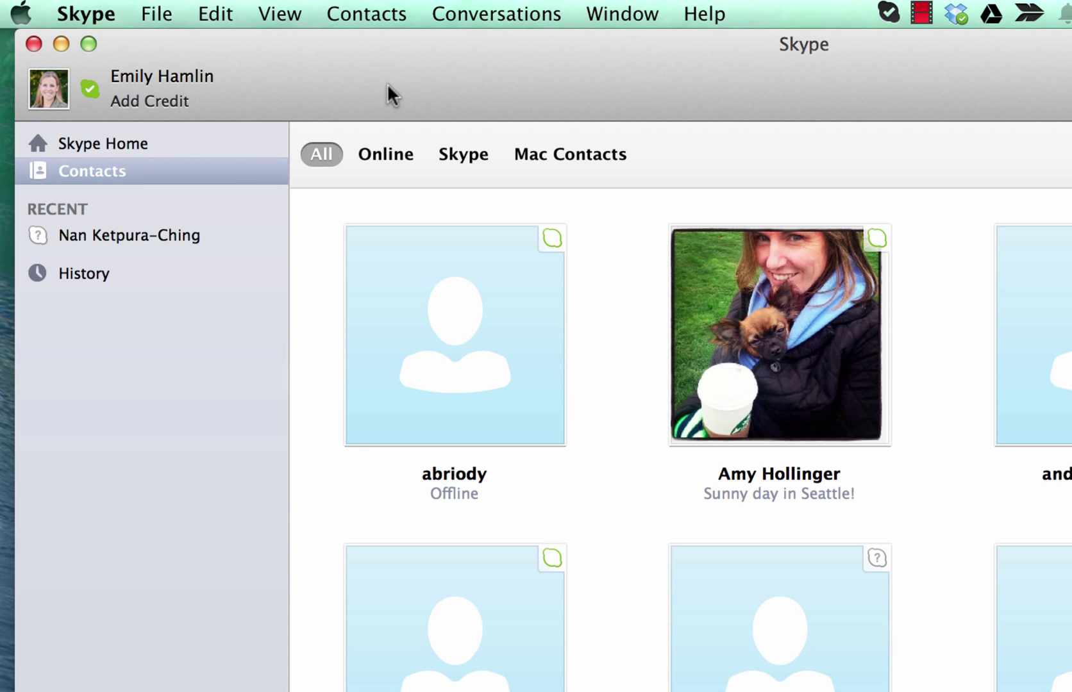
mouse_move(620, 137)
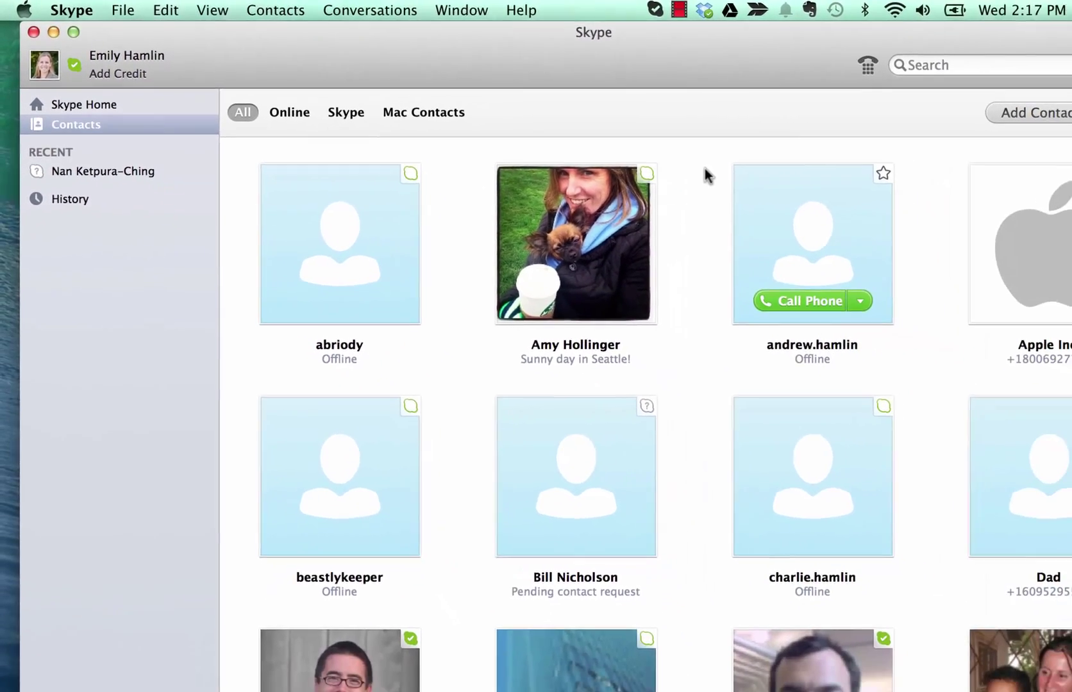
- Browse the contact grid and start Add Contact to search for a new person
scroll(down, 3)
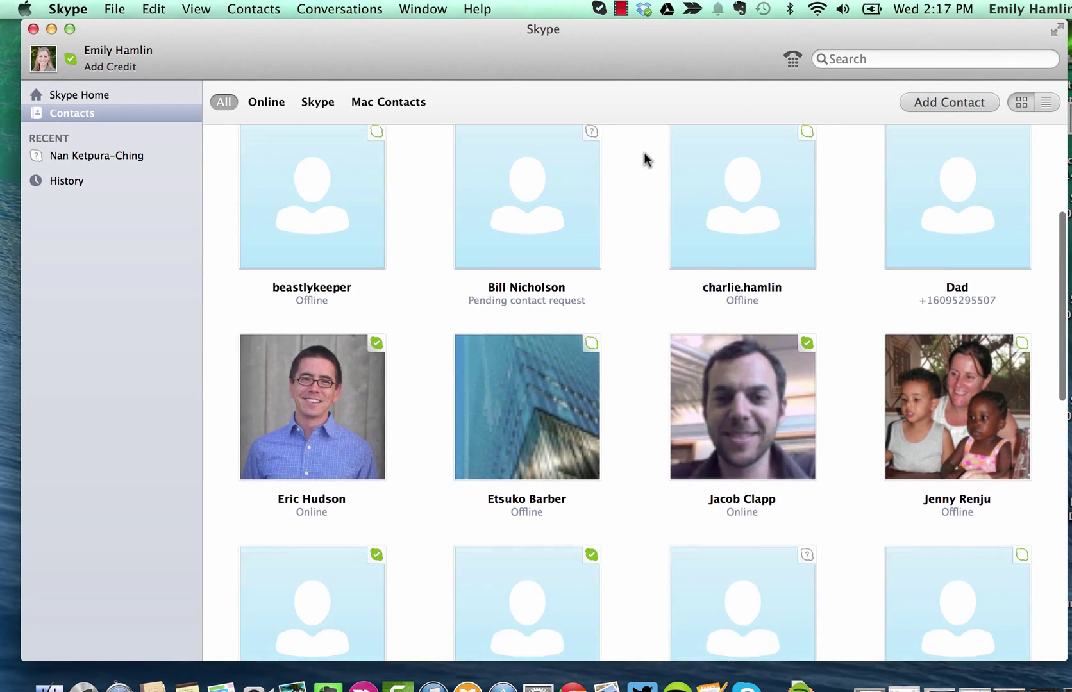
scroll(down, 3)
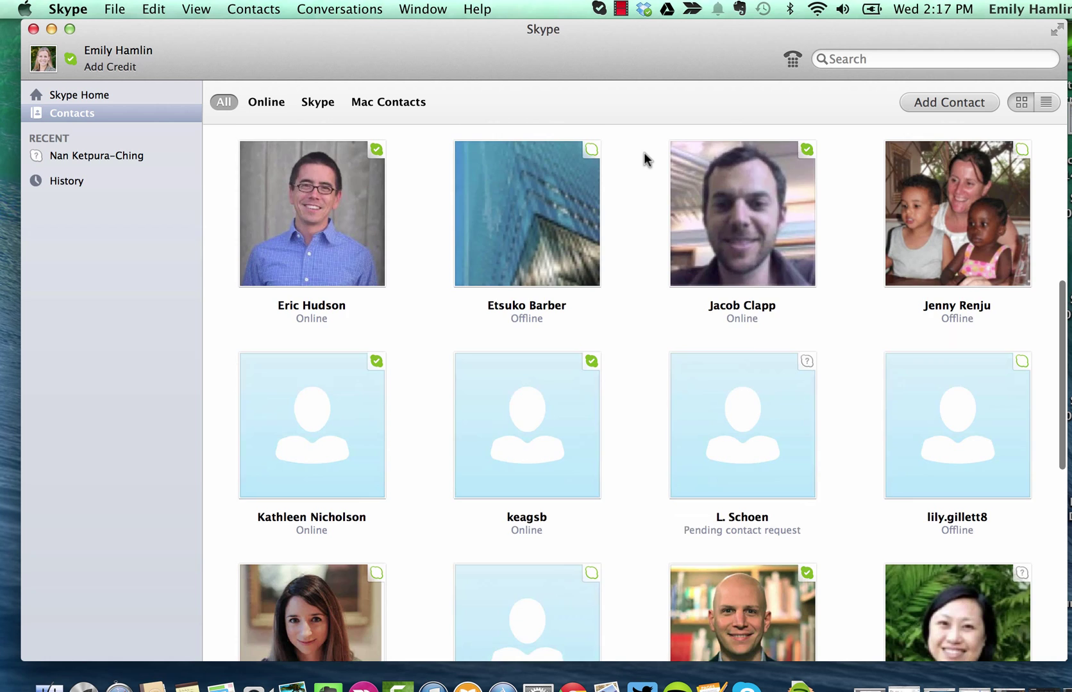
scroll(down, 3)
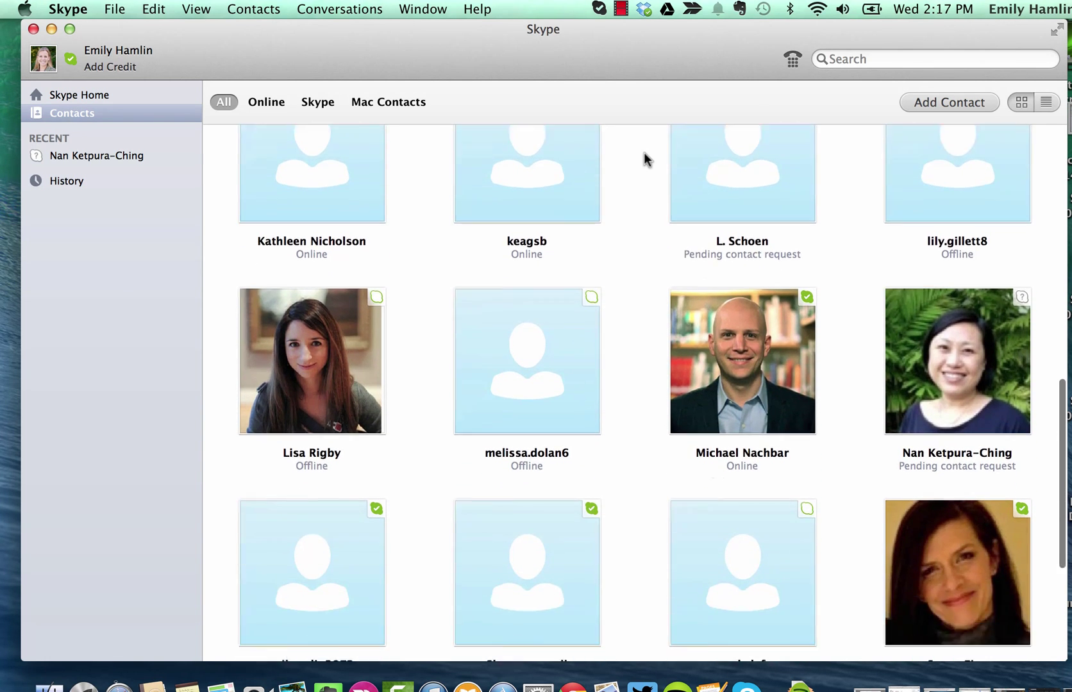
scroll(up, 3)
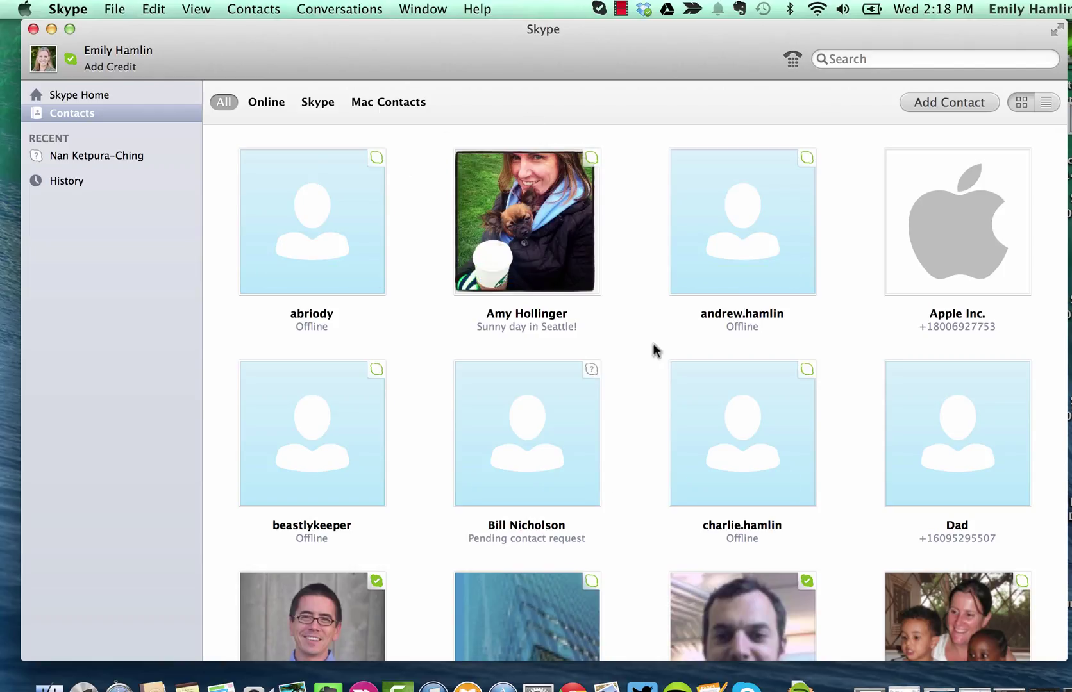
mouse_move(748, 102)
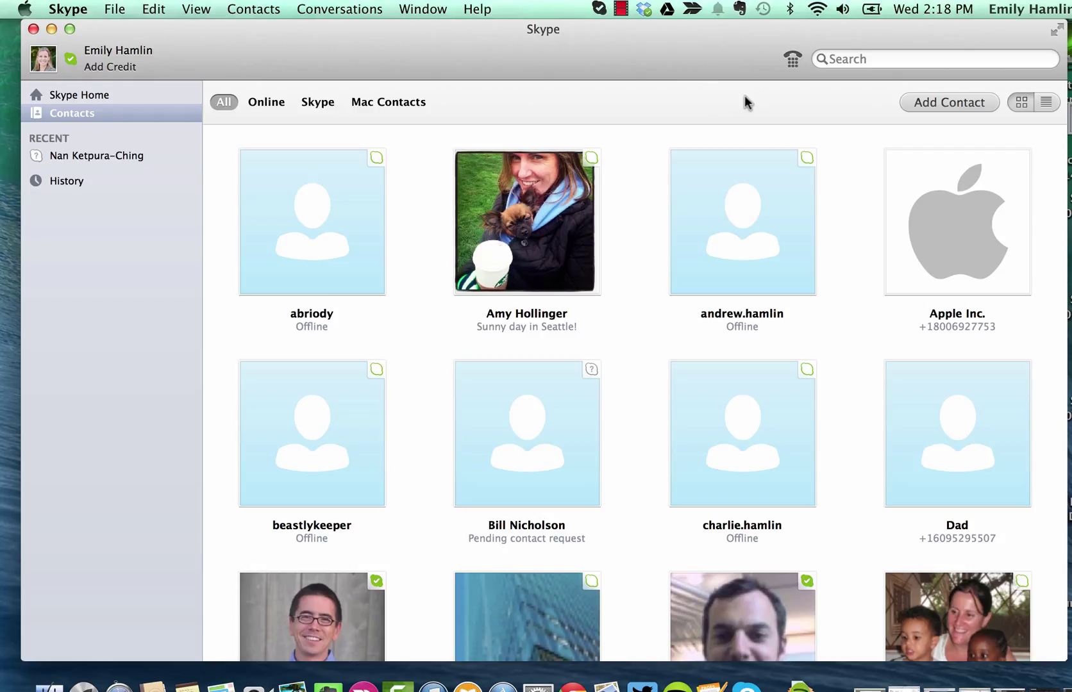
mouse_move(827, 104)
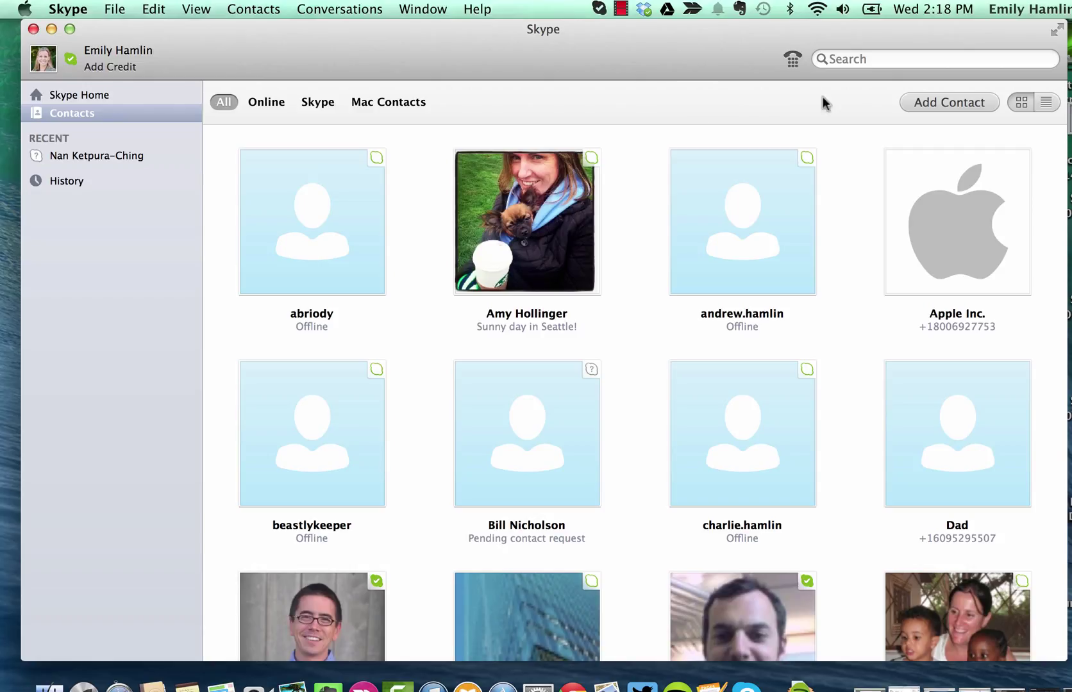
click(949, 101)
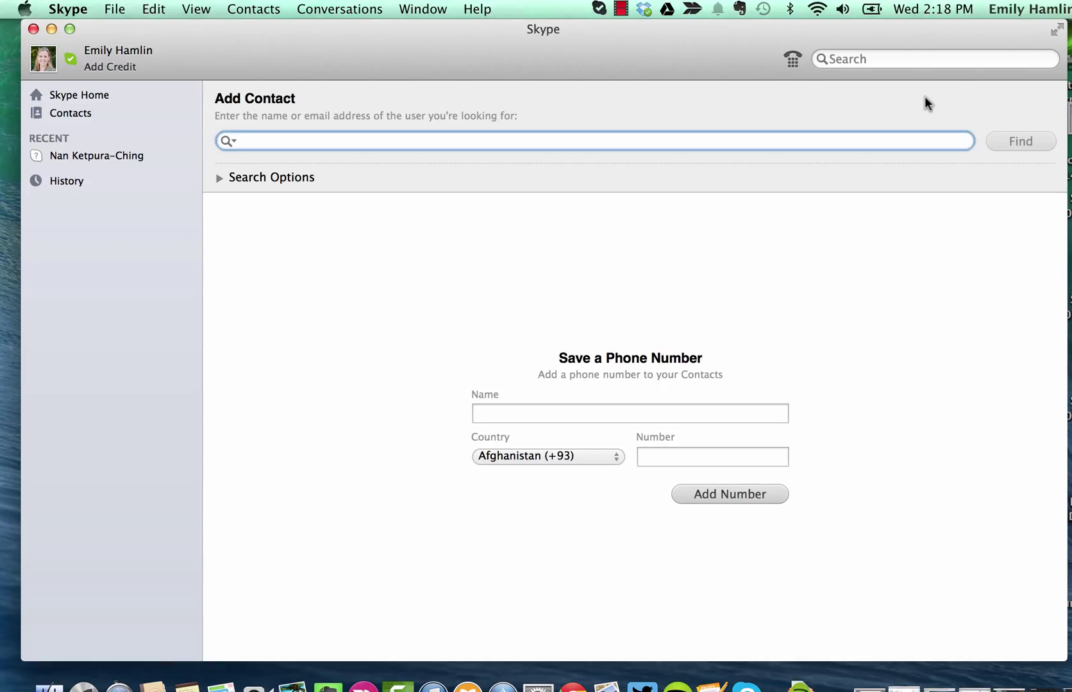
click(593, 141)
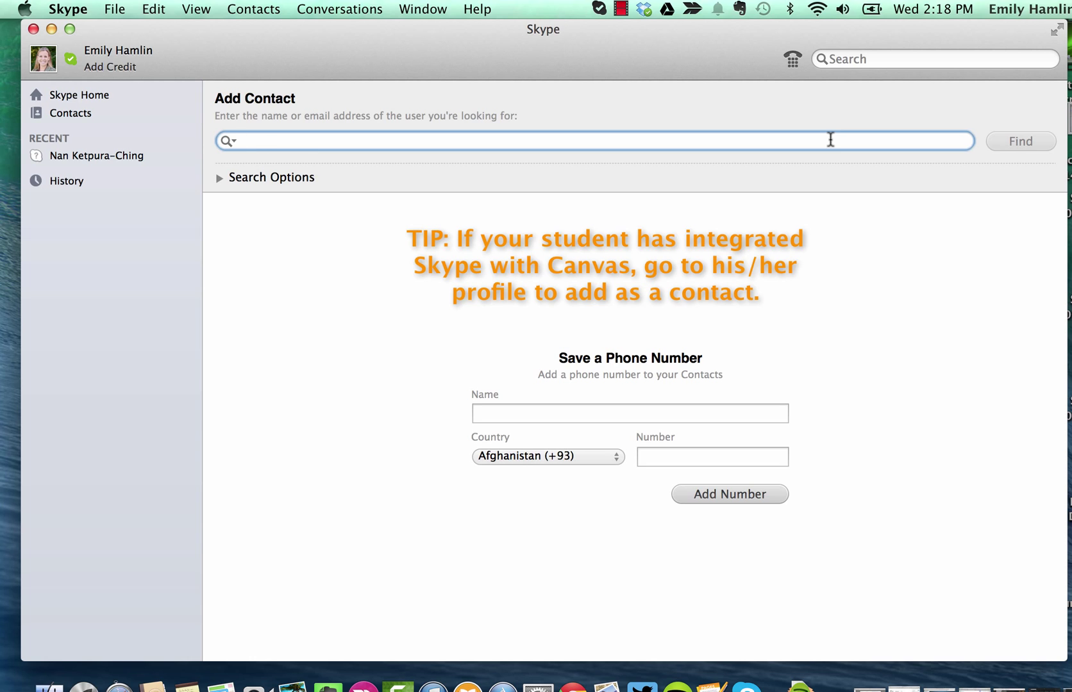
text(sam hamlin)
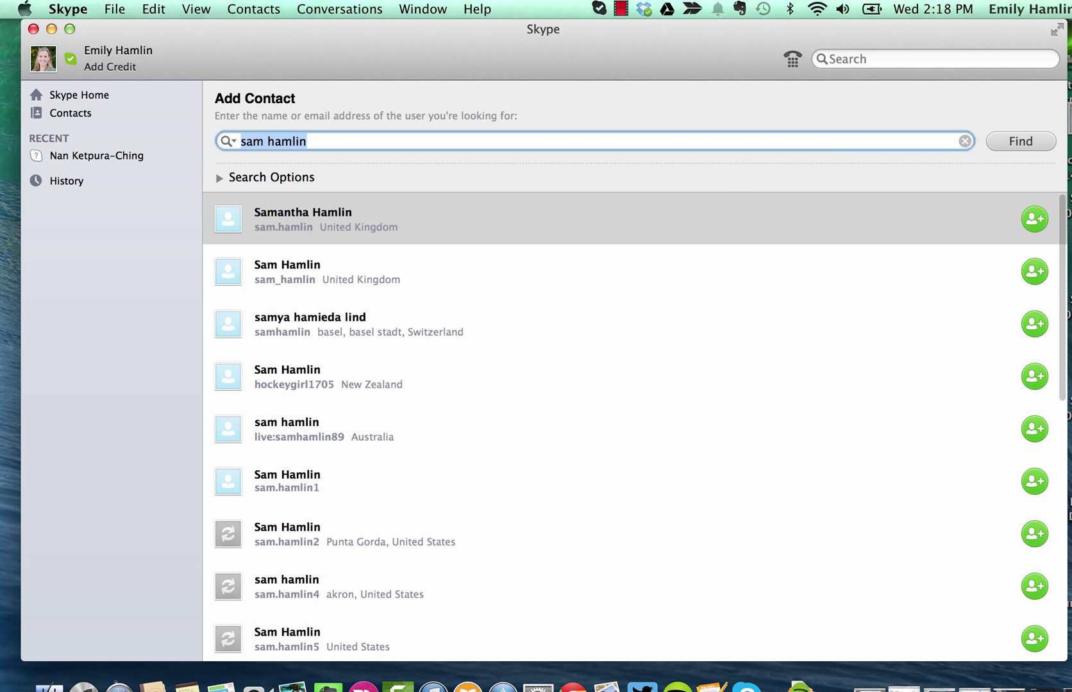
scroll(down, 3)
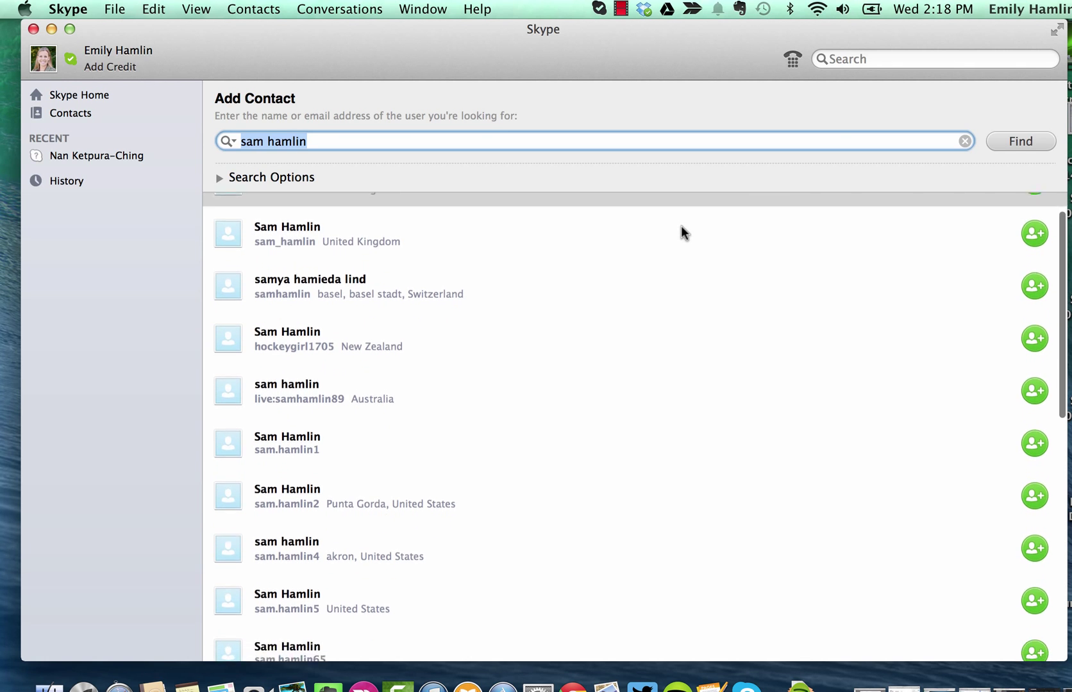
scroll(down, 3)
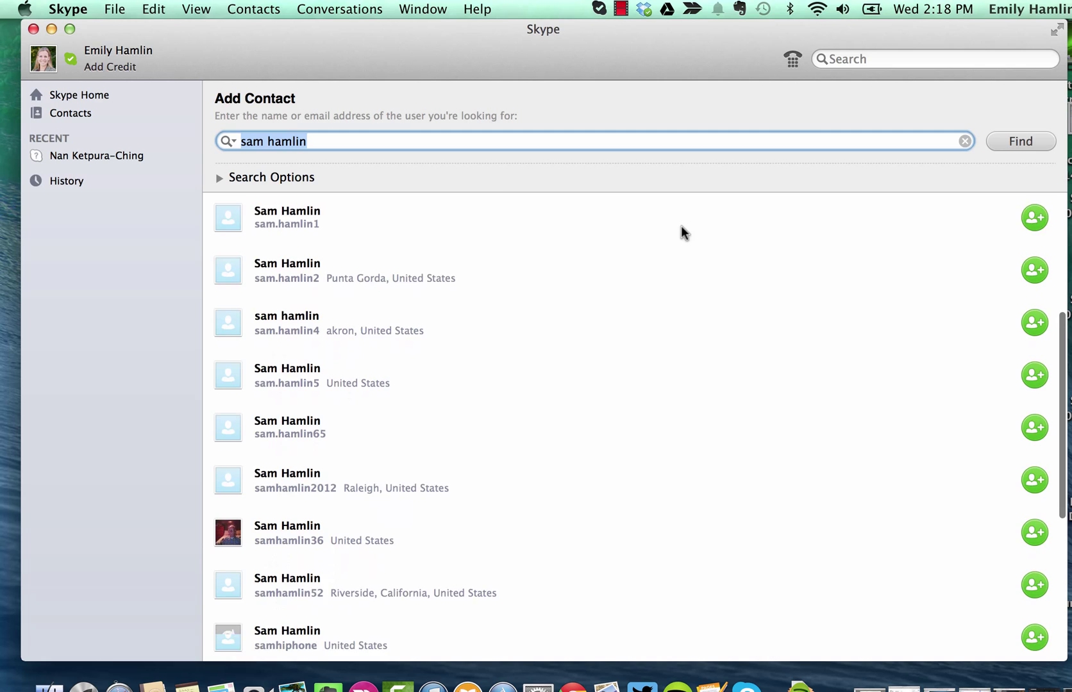
scroll(down, 3)
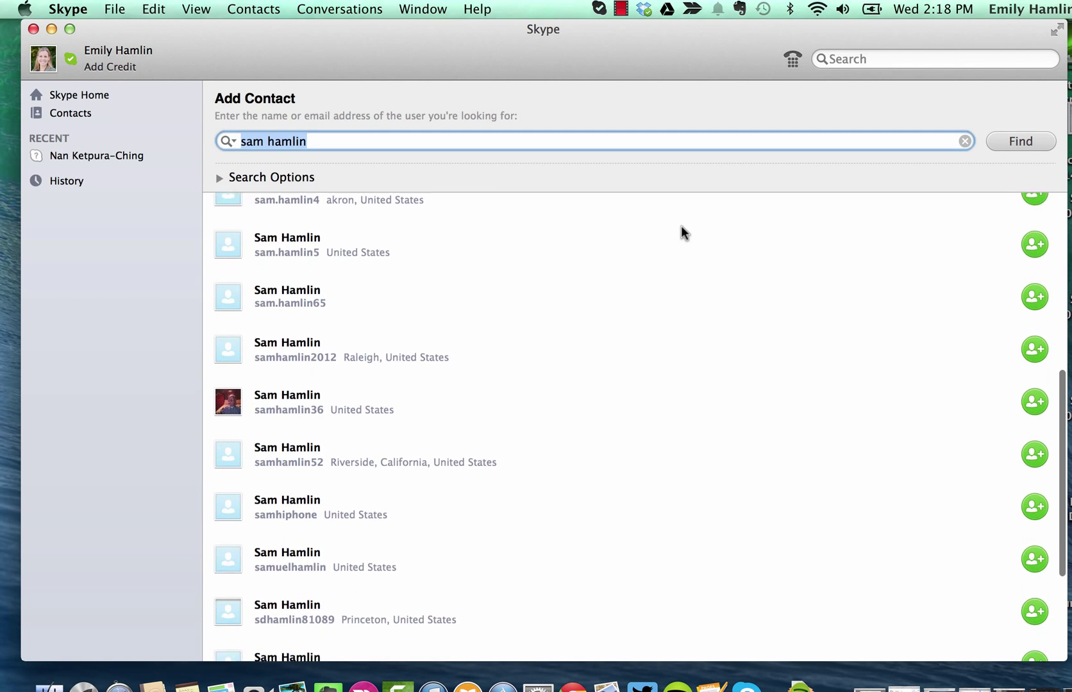
scroll(down, 3)
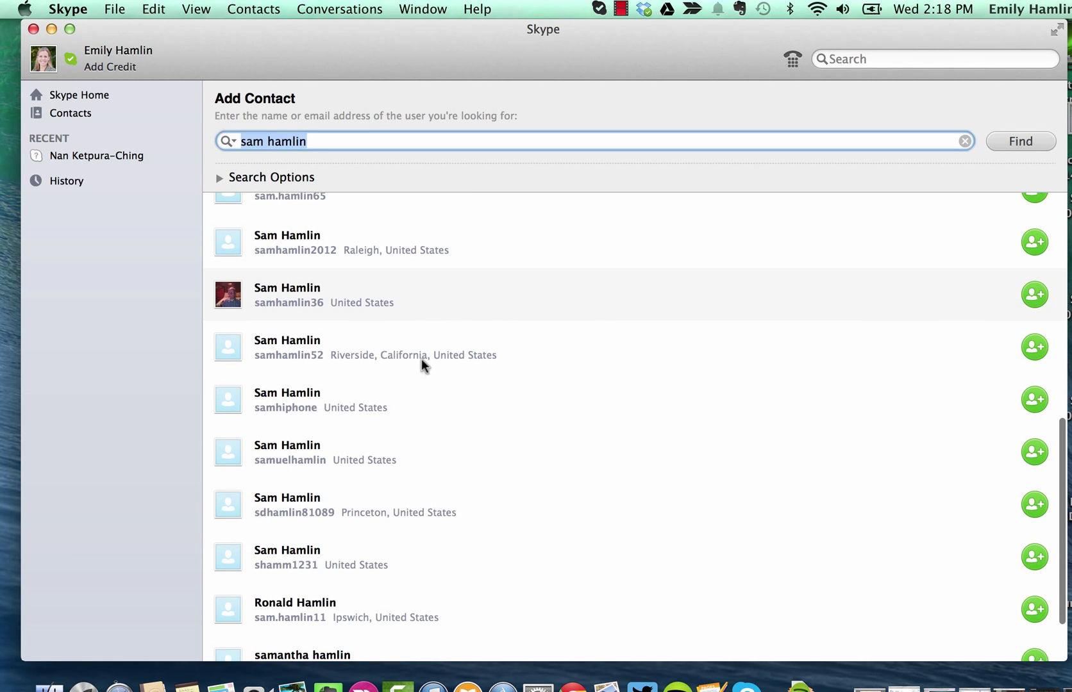
scroll(down, 3)
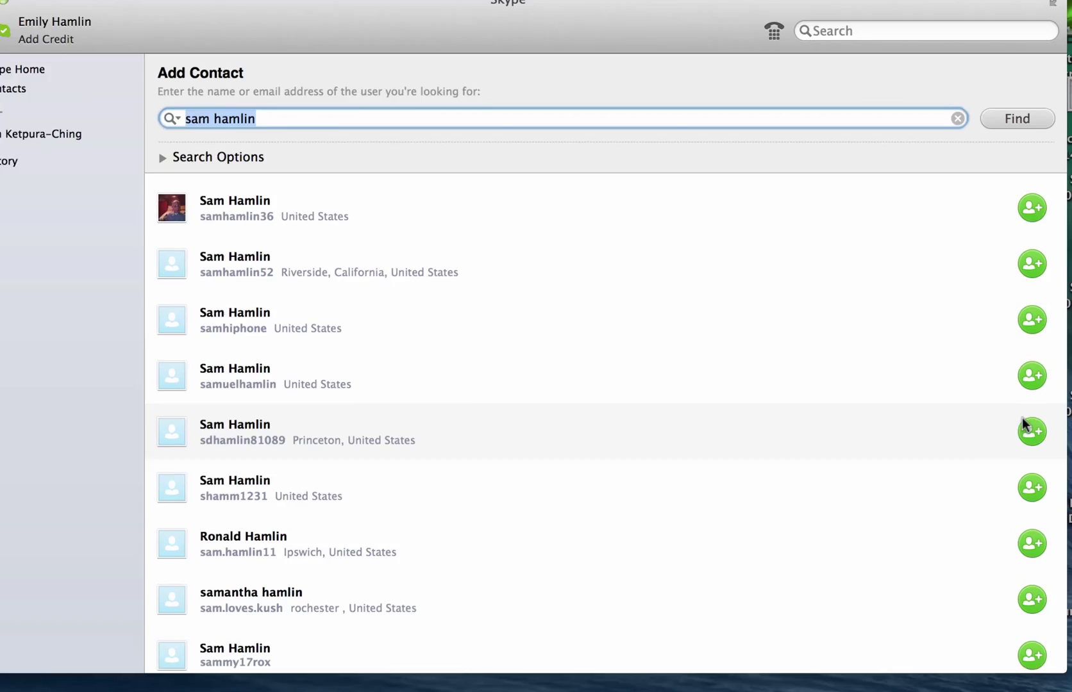
click(1032, 430)
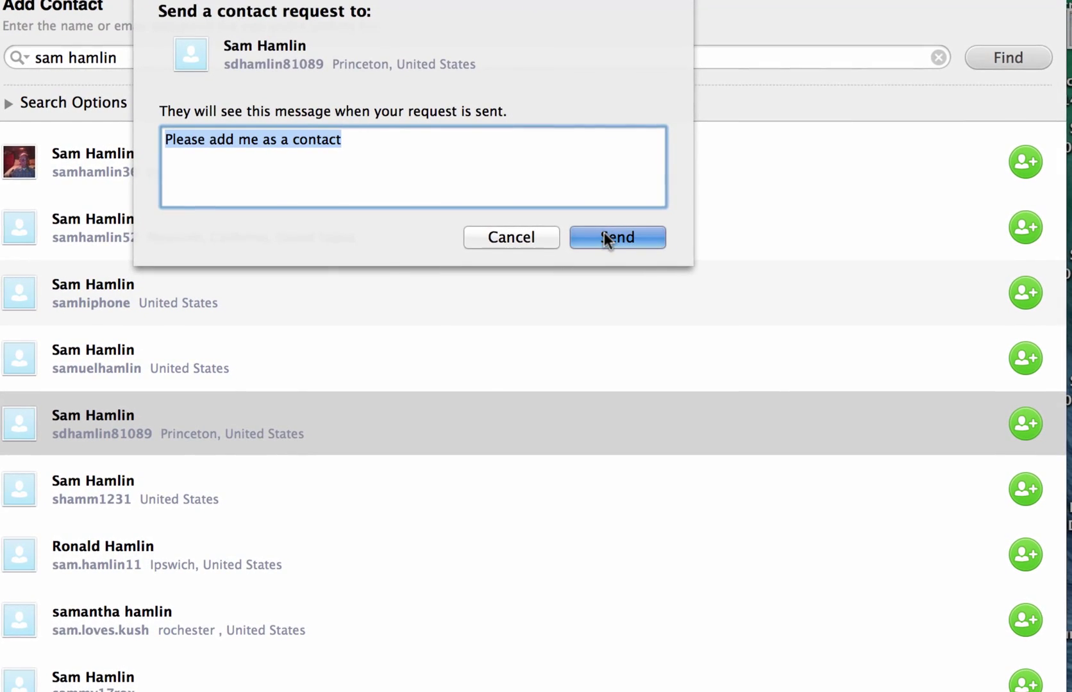
click(615, 237)
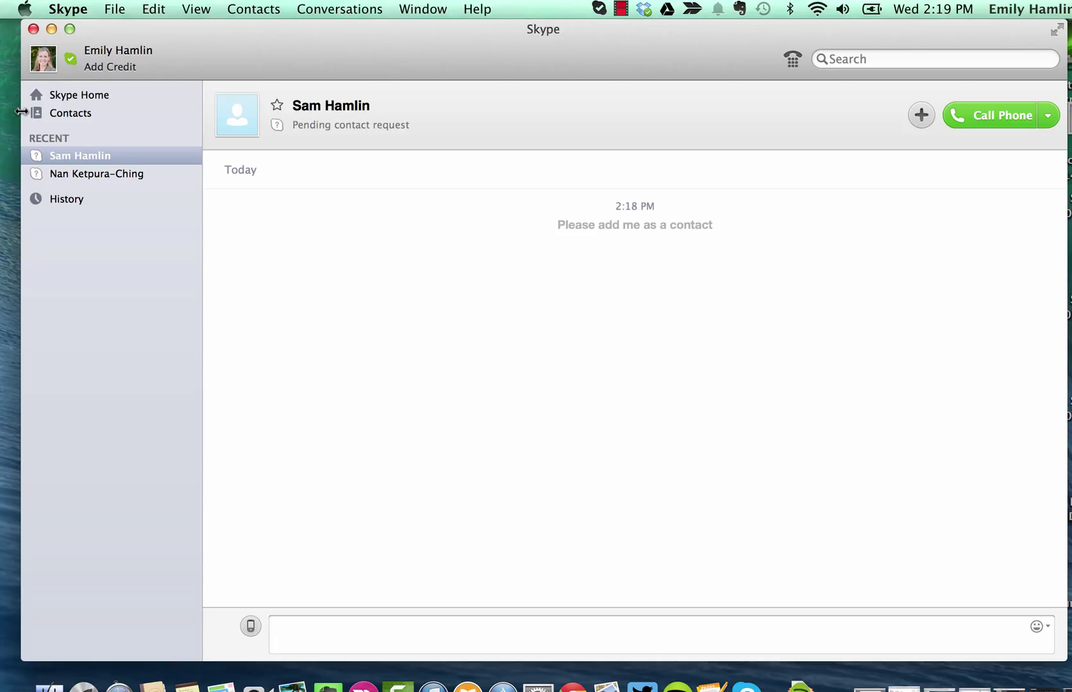
click(80, 95)
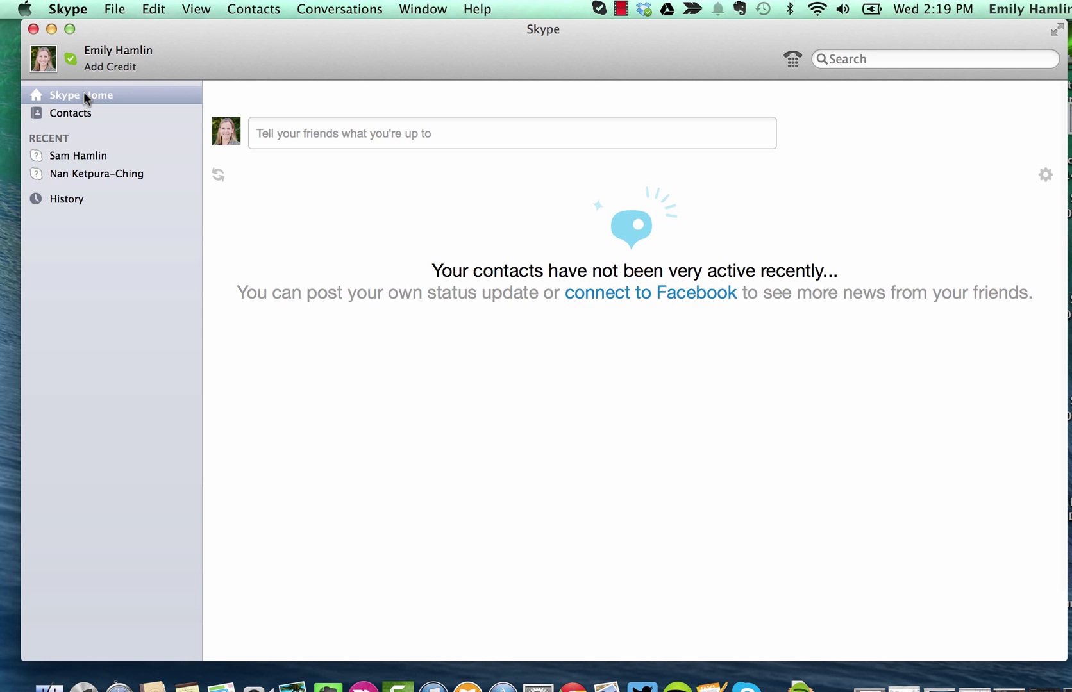
click(69, 113)
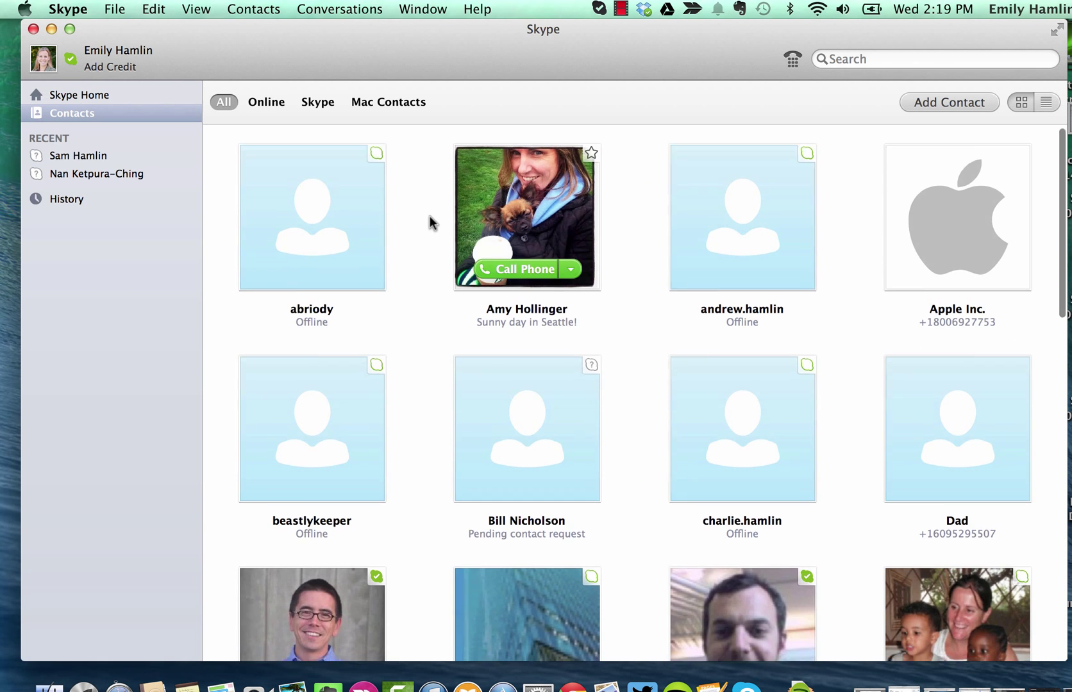
scroll(down, 3)
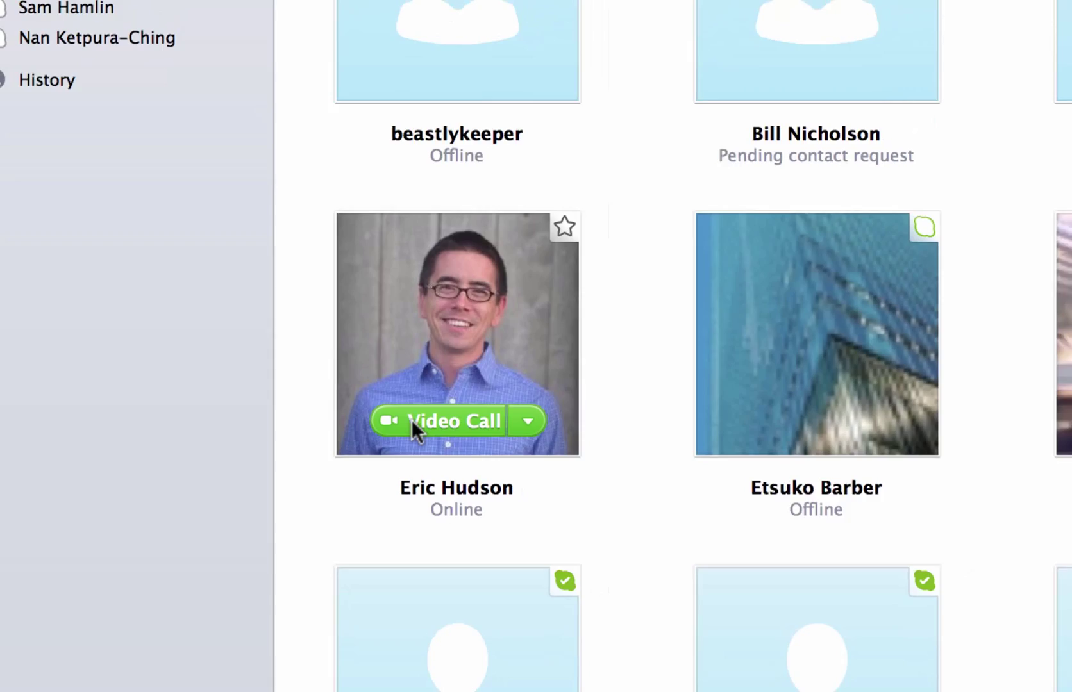
click(451, 420)
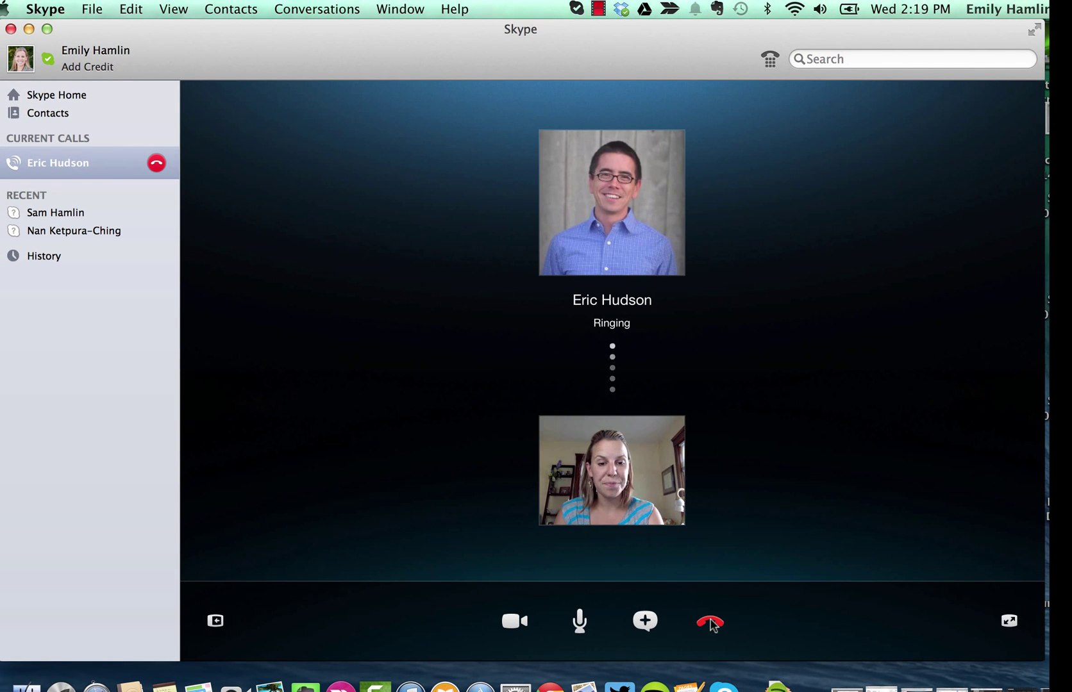
click(709, 621)
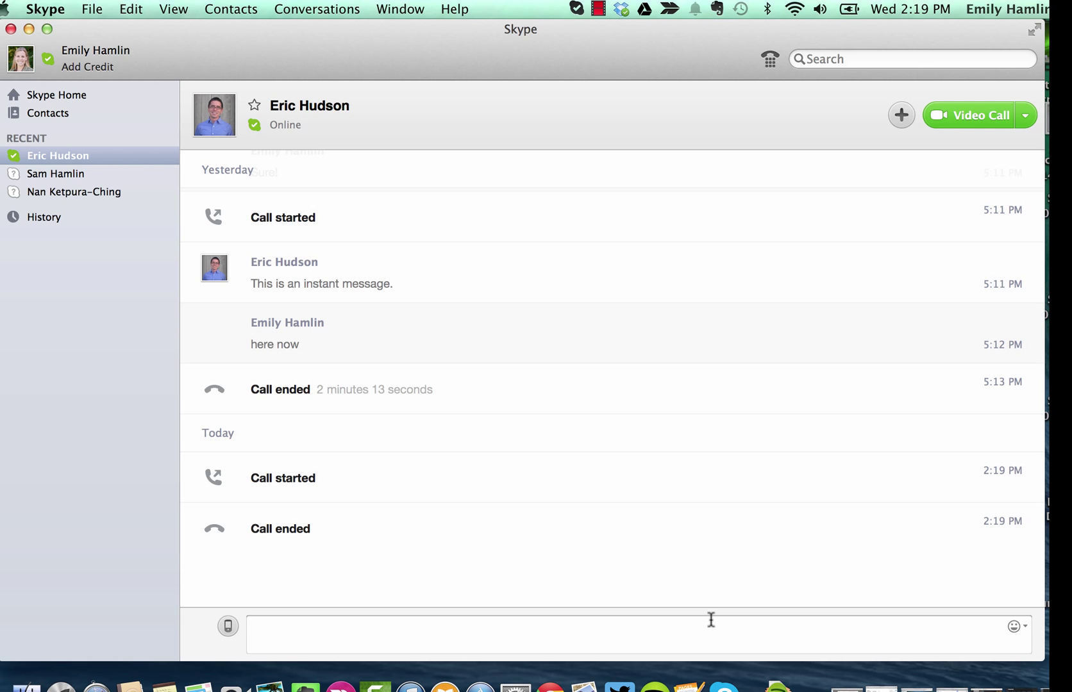
click(478, 627)
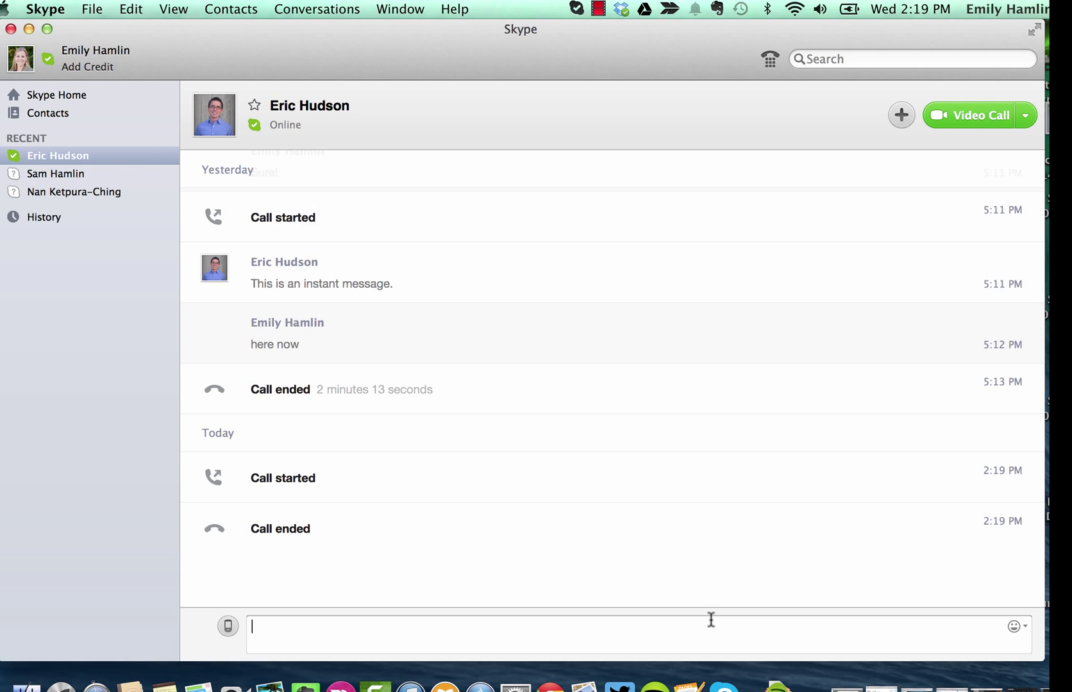